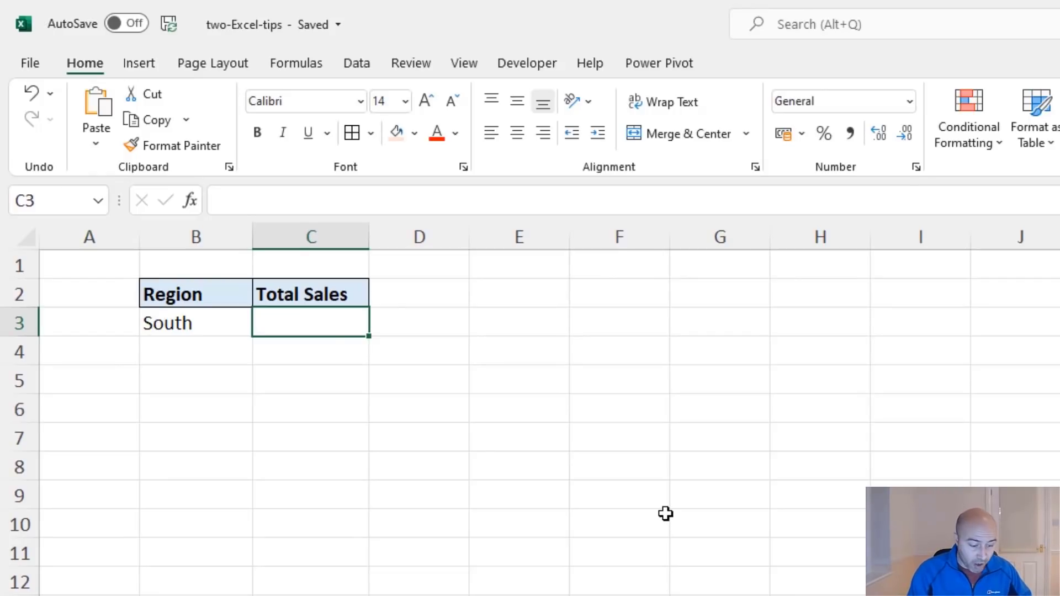
# Start =SUMIFS in C3 with tblSales[Total] as the sum range.
pyautogui.write('=sumifs')
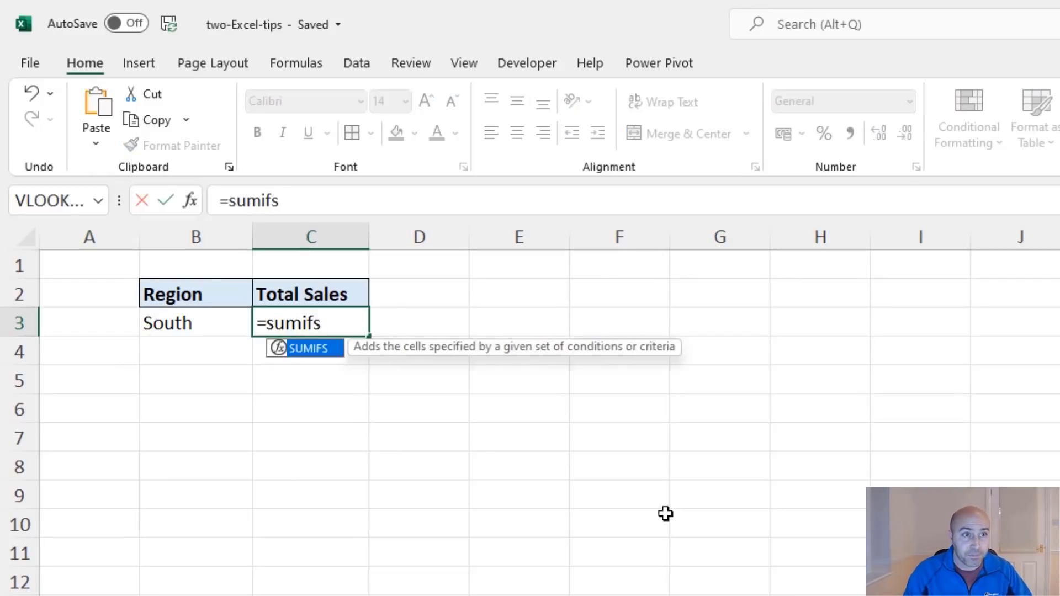
pyautogui.write('(')
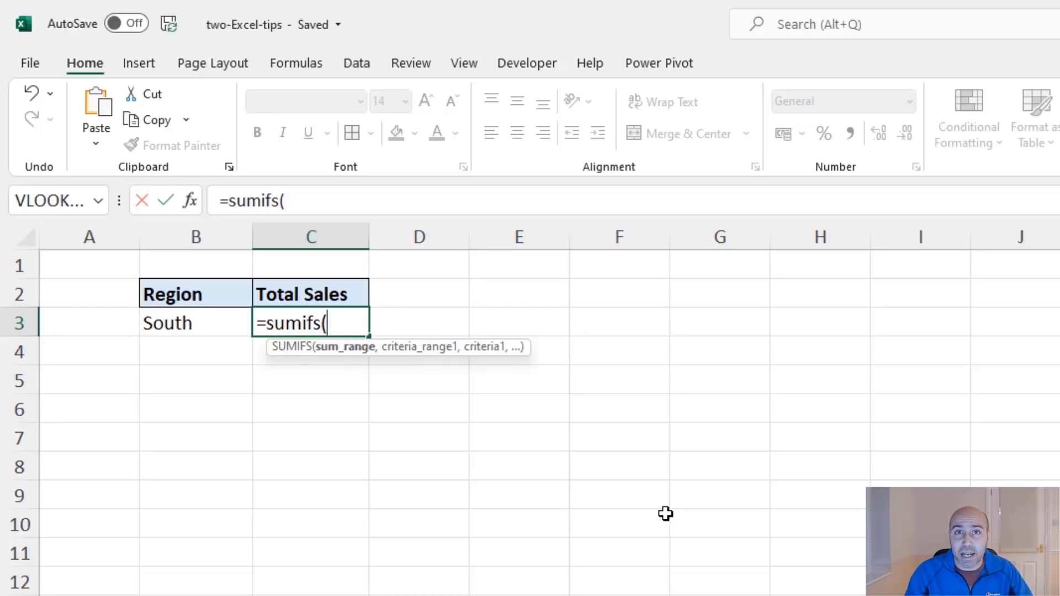
pyautogui.write('t')
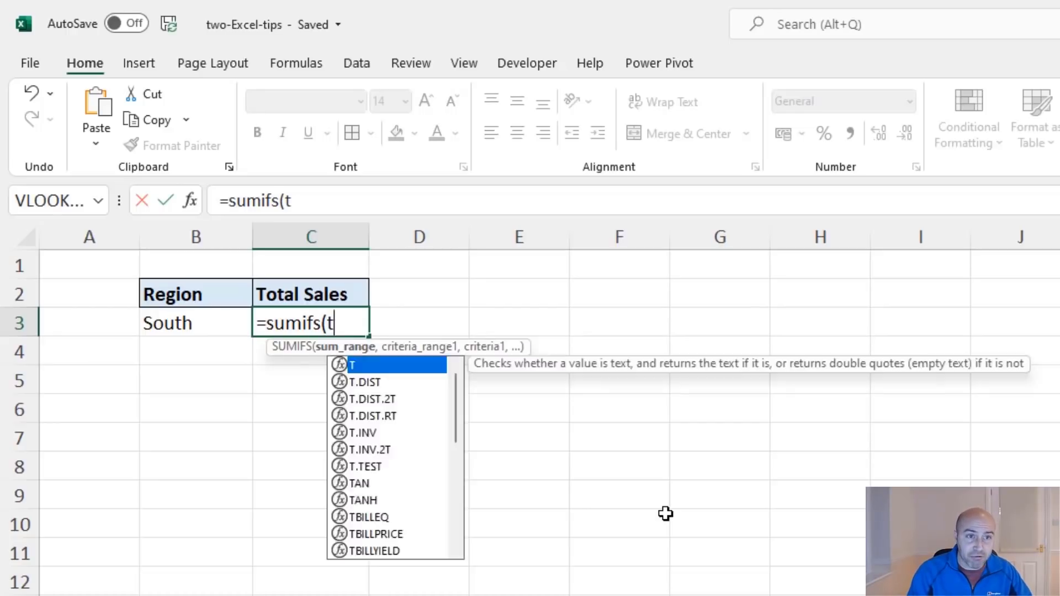
pyautogui.write('blSales')
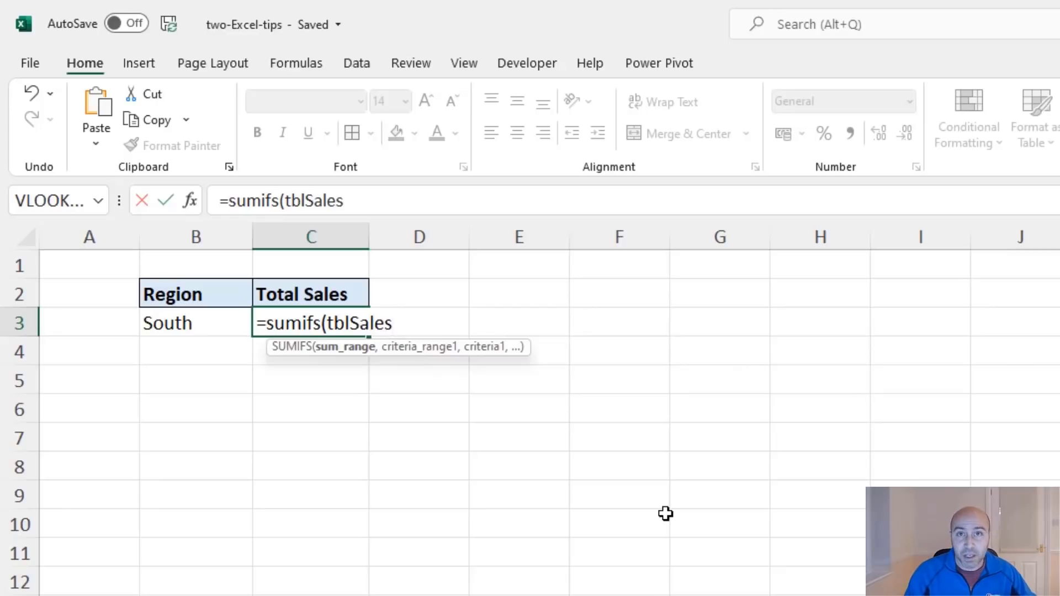
pyautogui.write('[')
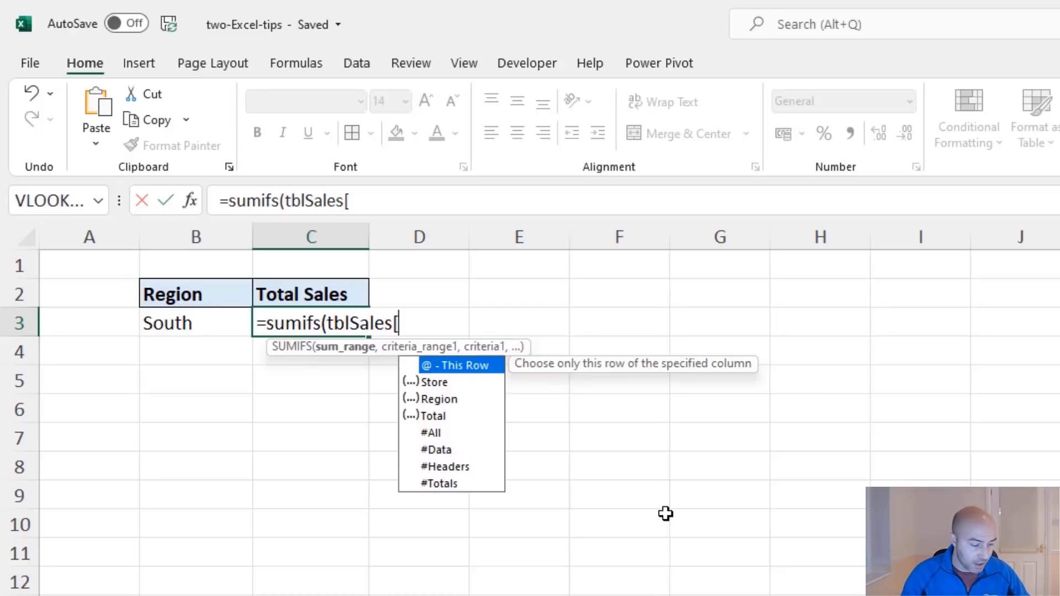
pyautogui.press('Down')
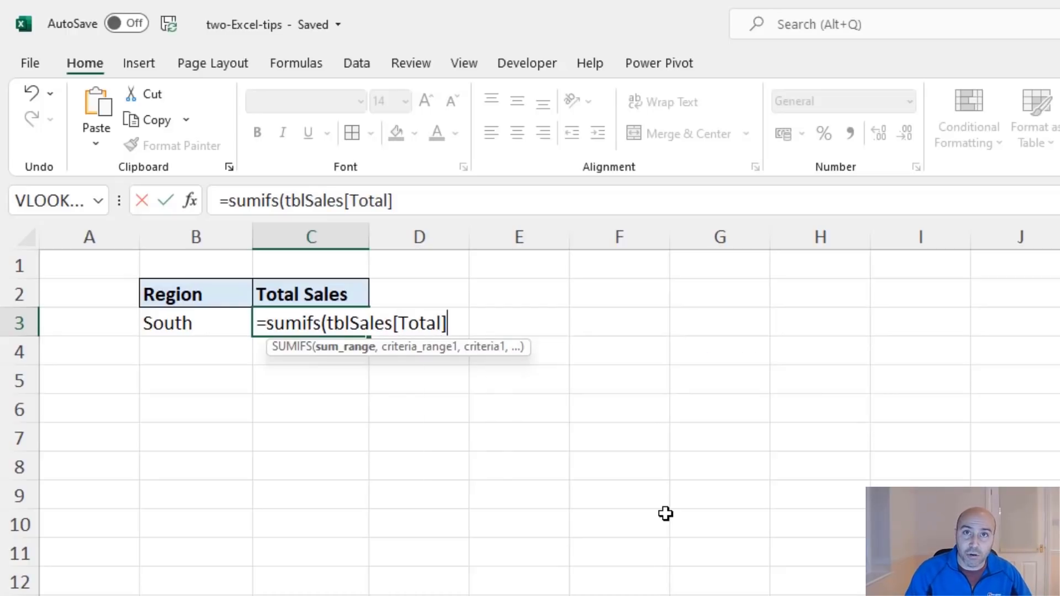
# Add tblSales[Region] as the criteria range and B3 (South) as the criterion.
pyautogui.write(',tbl')
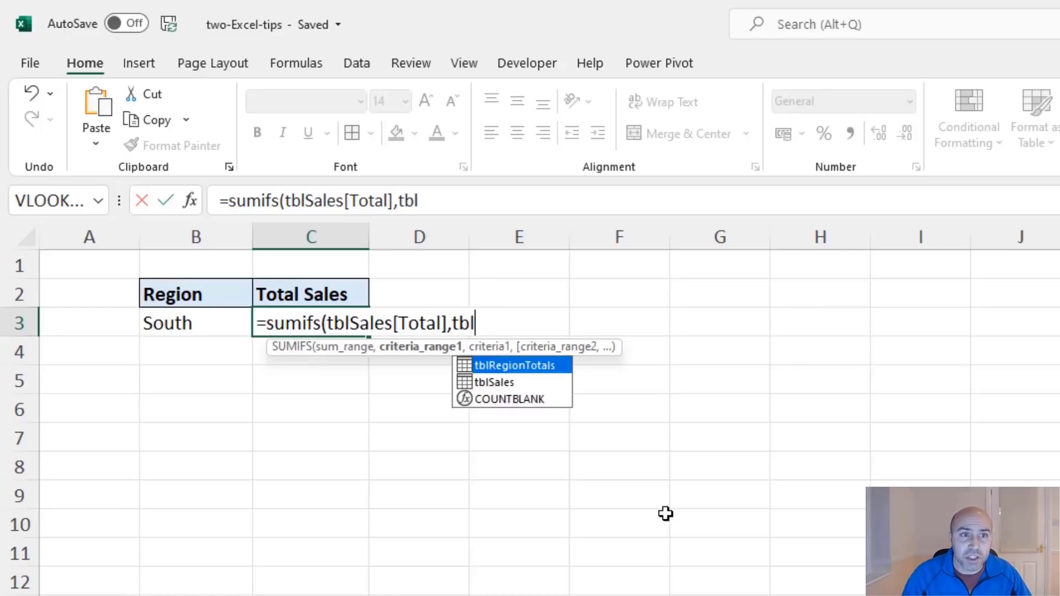
pyautogui.write('Sales')
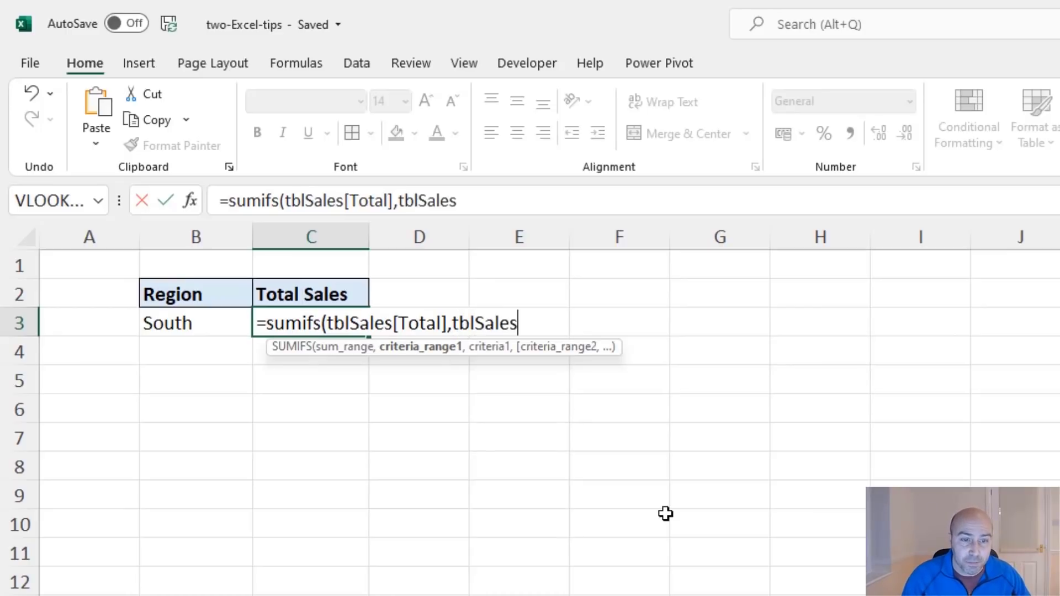
pyautogui.write('[Region],')
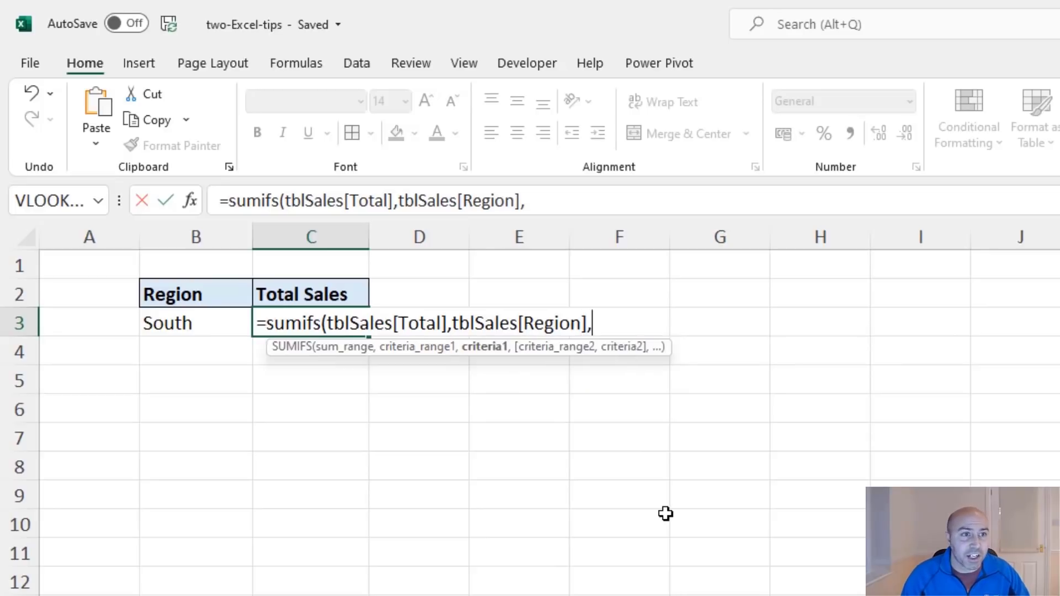
pyautogui.moveTo(215, 335)
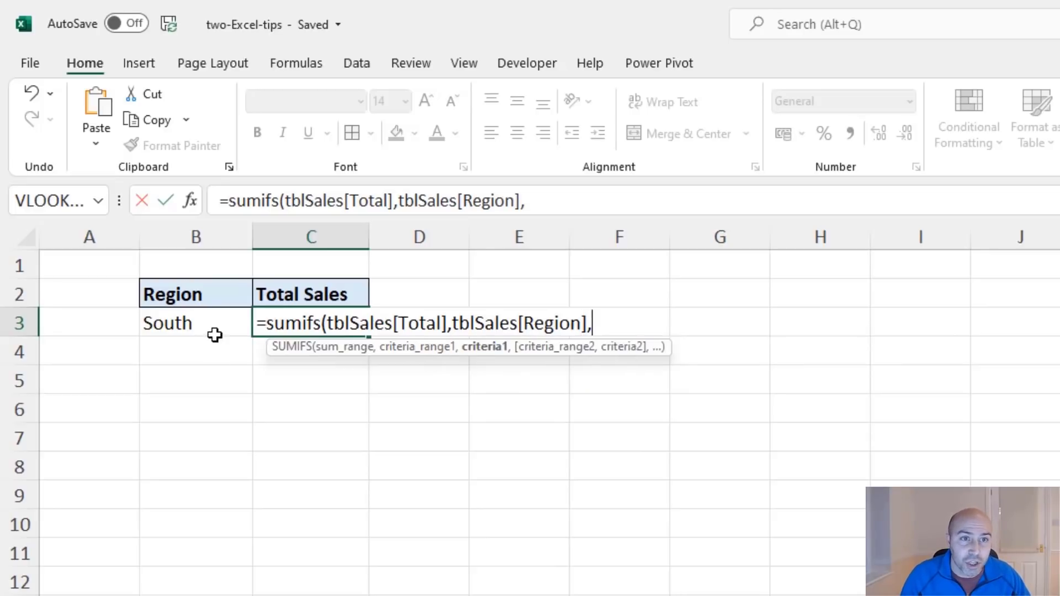
pyautogui.click(195, 322)
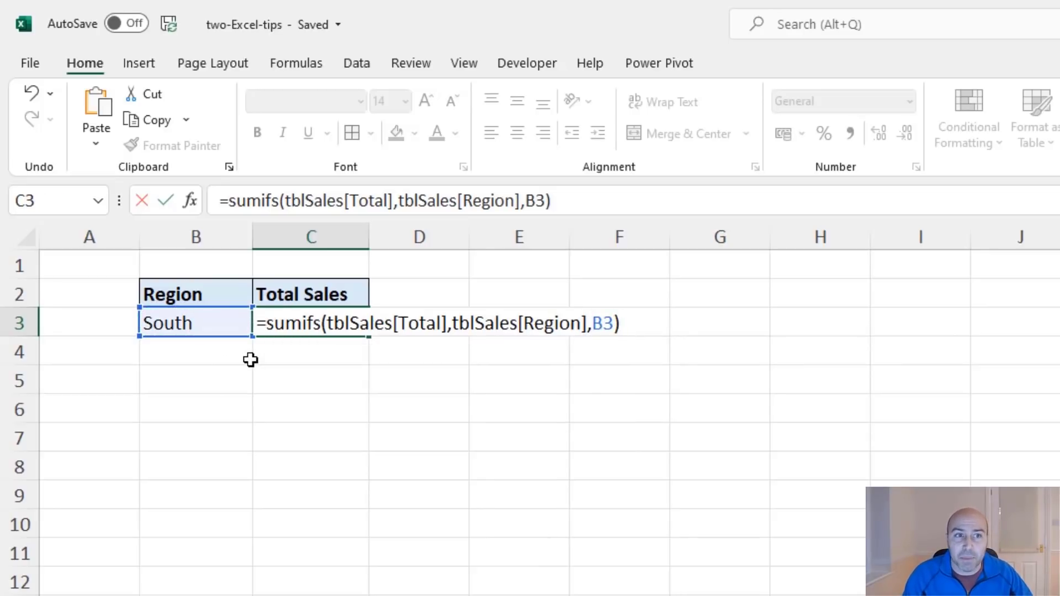